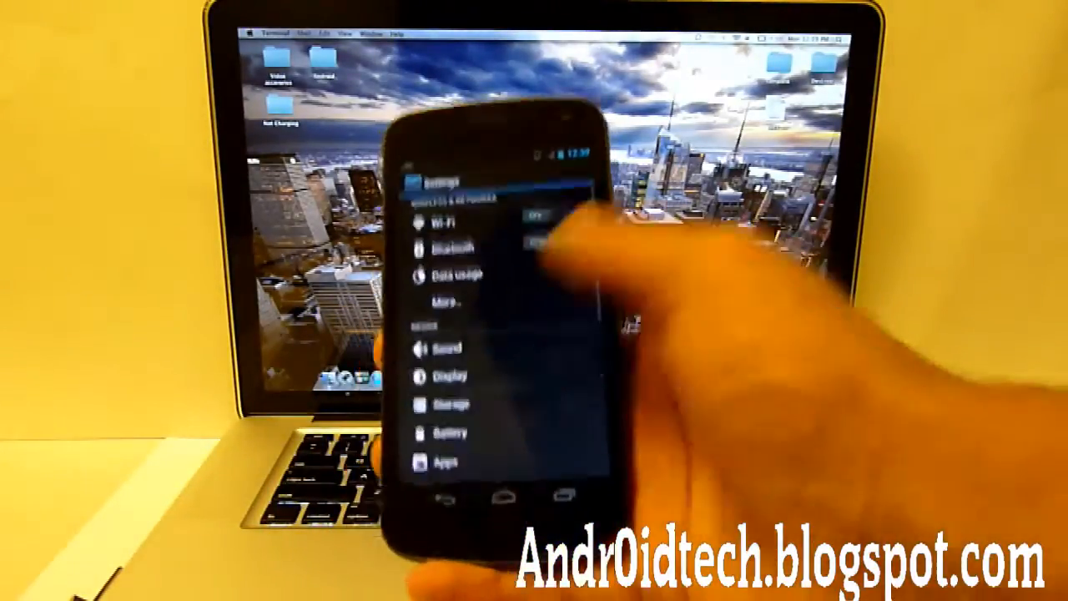
Step: Scroll to the System section and open Developer options
scroll("down", 3)
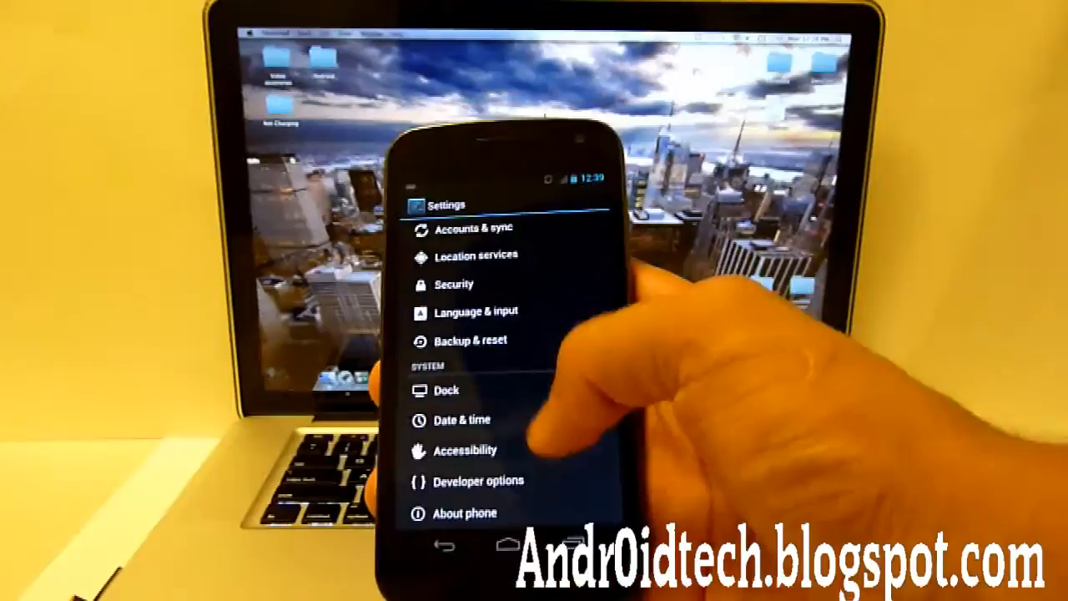
left_click(479, 481)
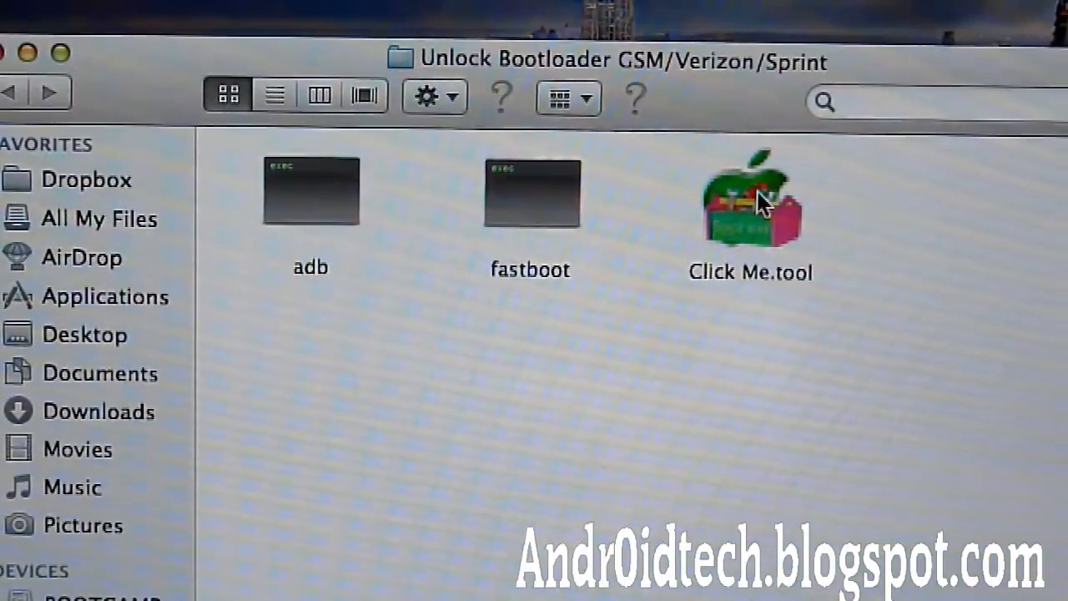
Step: Launch Click Me.tool from the Unlock Bootloader GSM/Verizon/Sprint folder
double_click(750, 196)
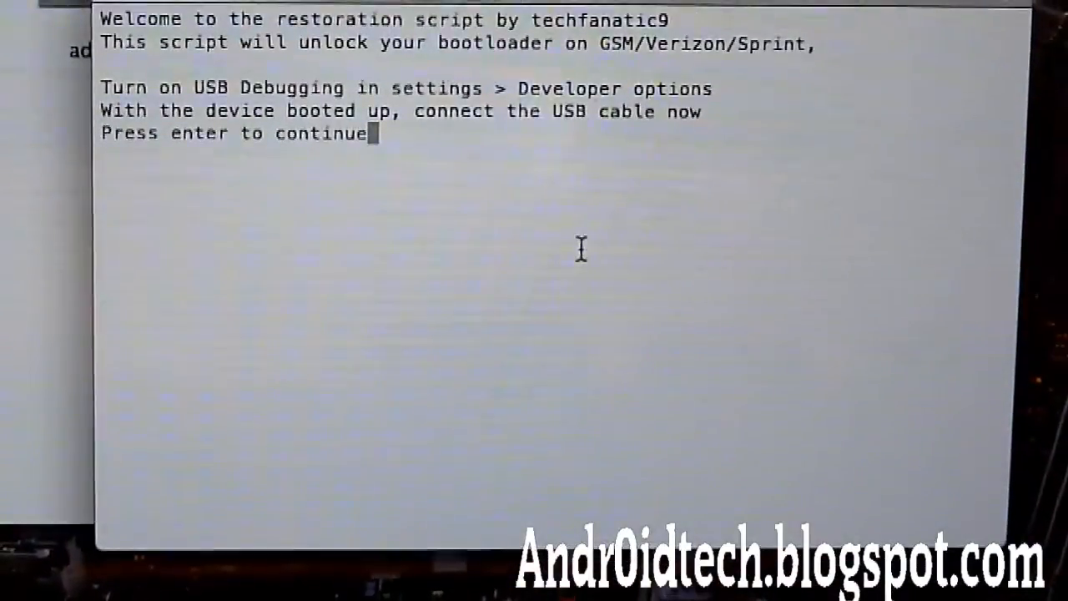
Step: Continue past the 'Press enter to continue' prompt so the adb daemon starts
key("enter")
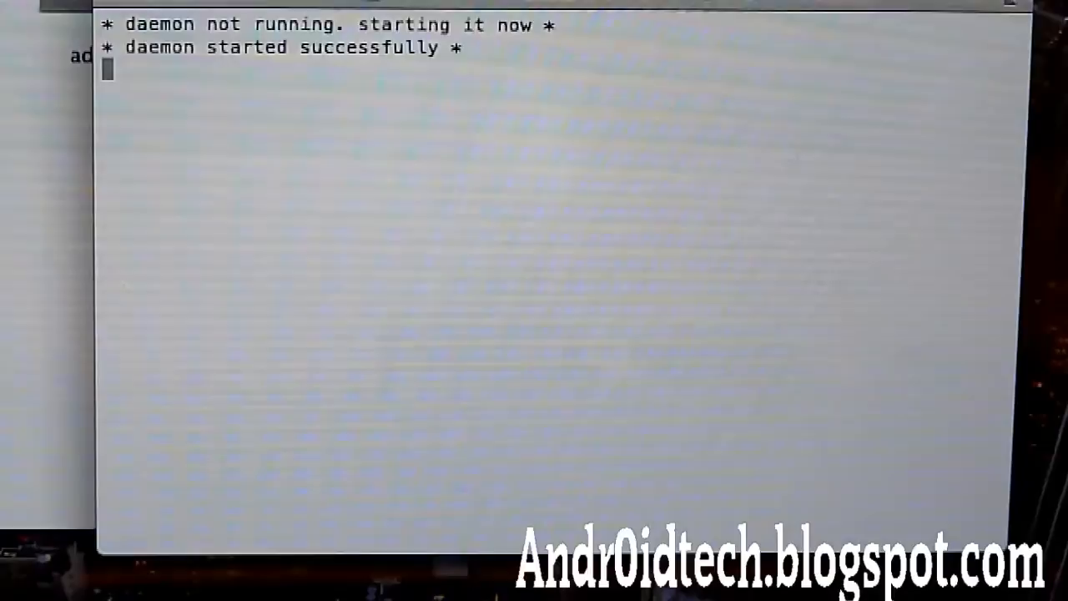